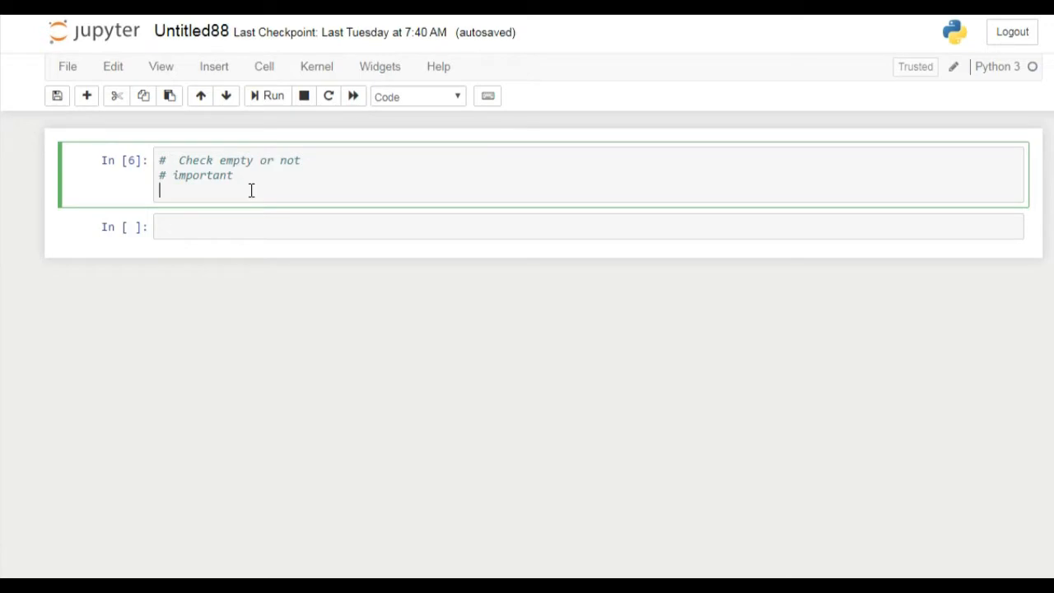
Assign the sample string "Umair" to the variable name.
key("backspace")
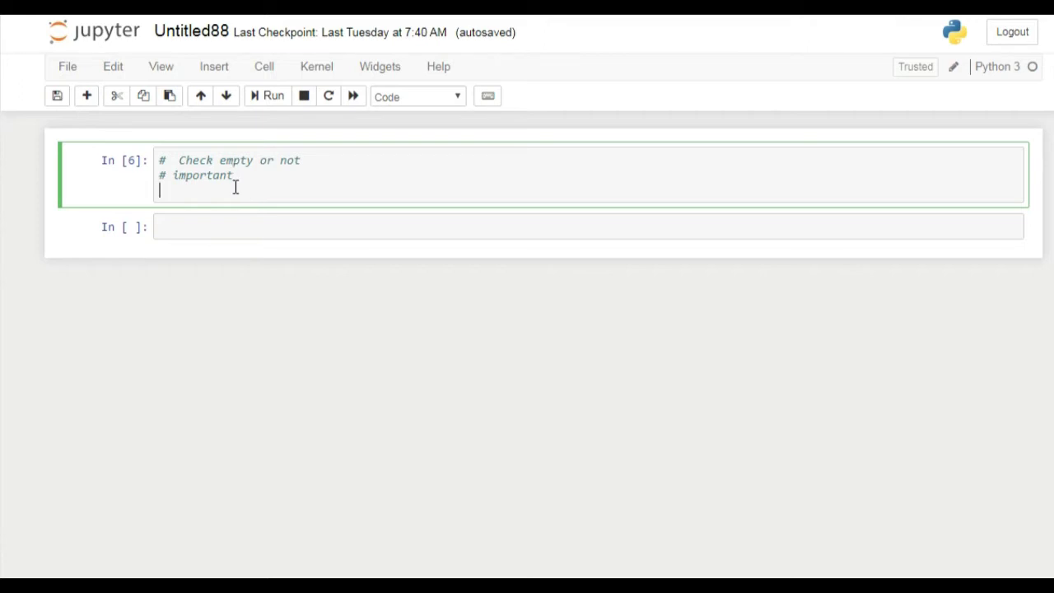
mouse_move(214, 191)
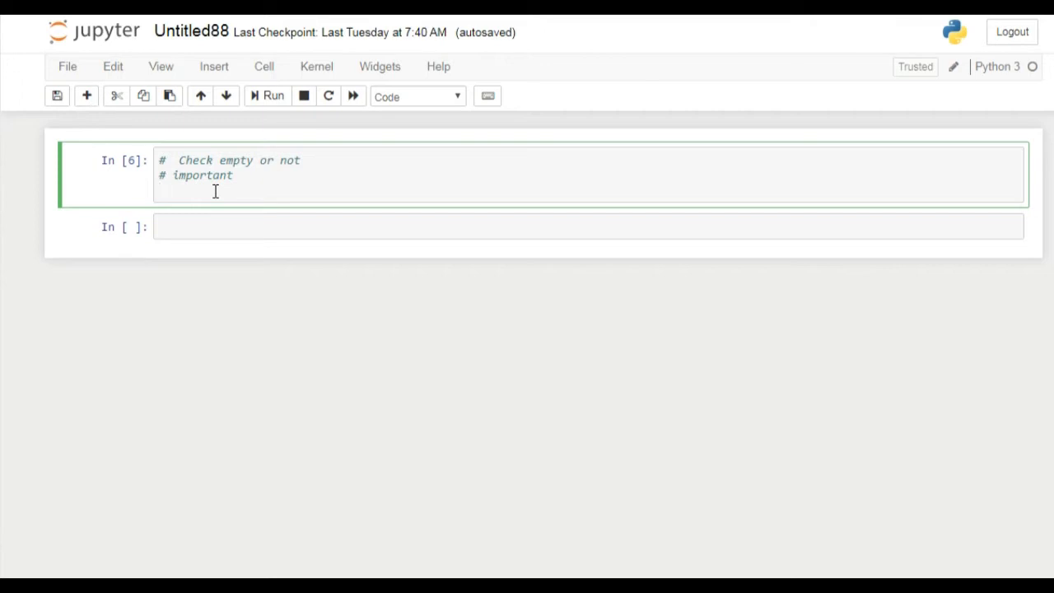
type("name=\"Uma")
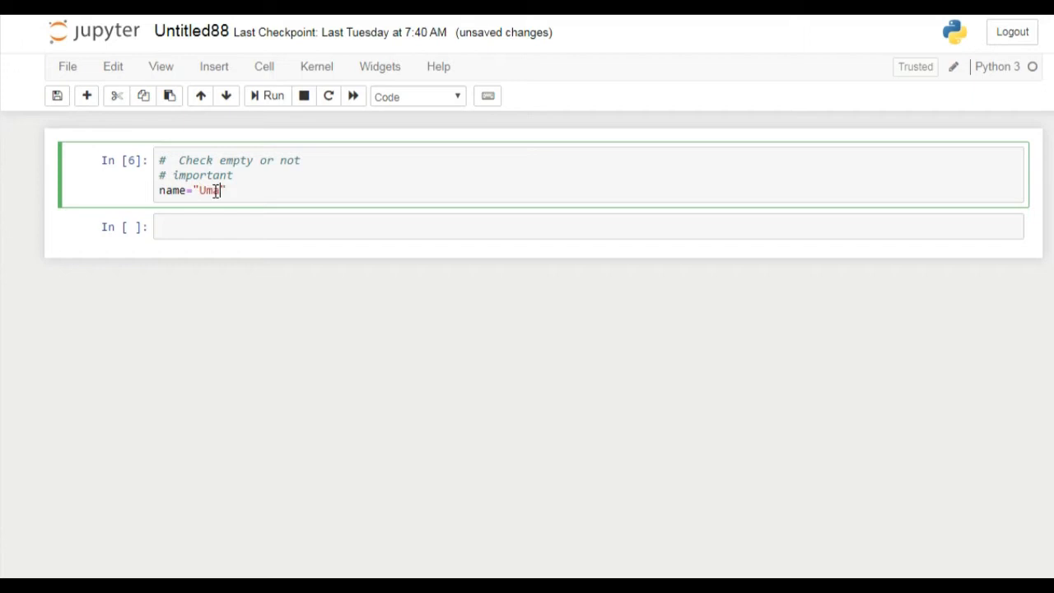
type("air")
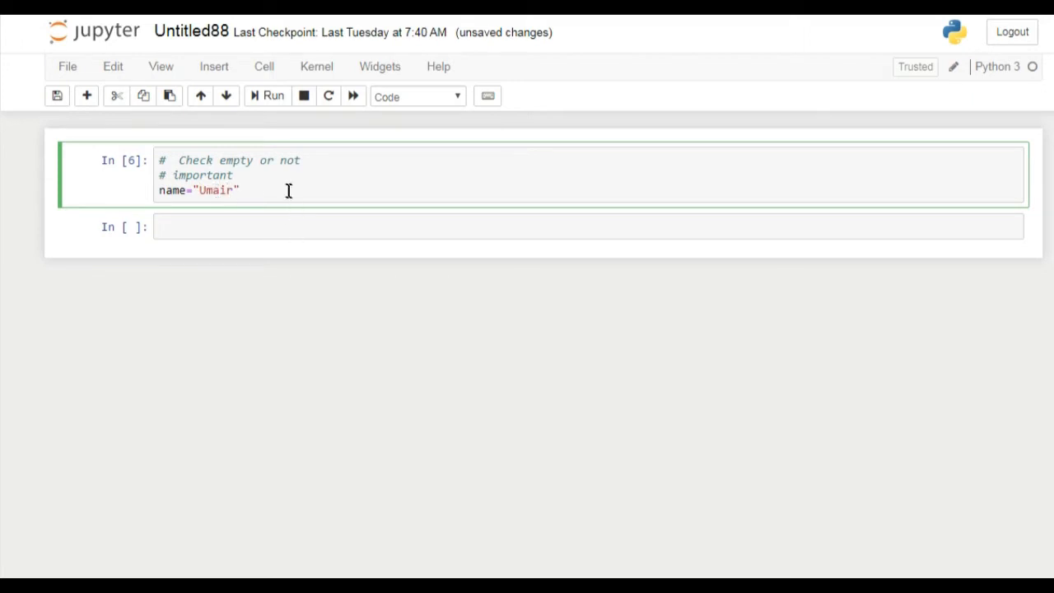
mouse_move(342, 333)
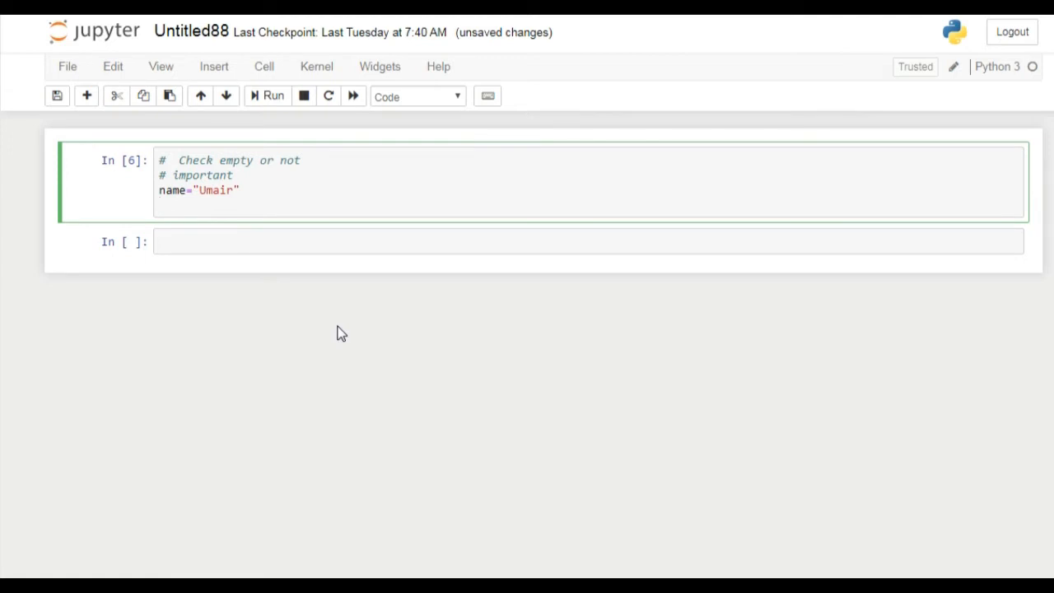
Start an if name: check with the inline comment '#name has some value'.
type("if")
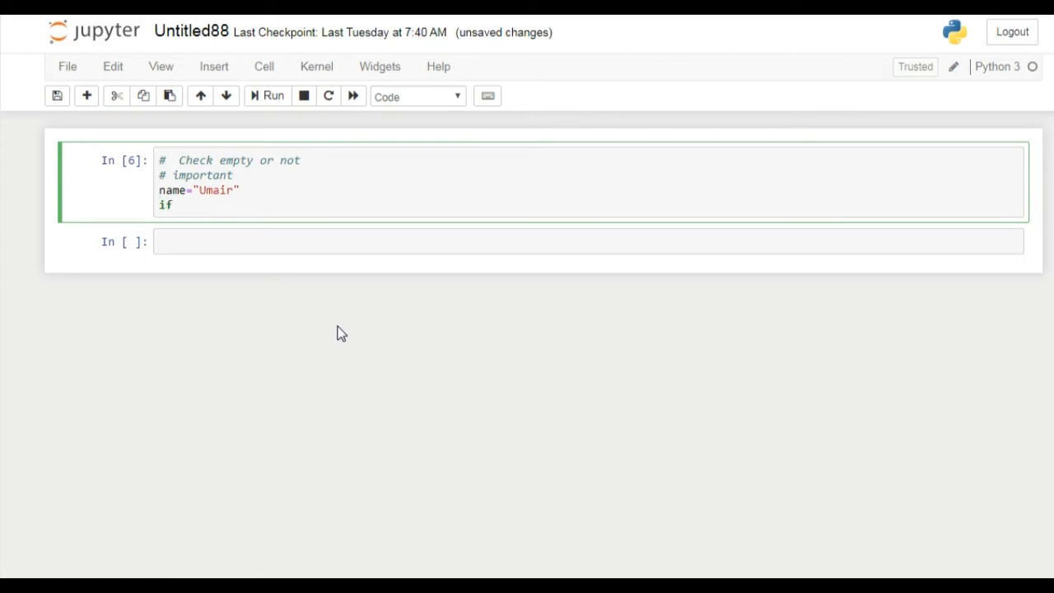
type("name")
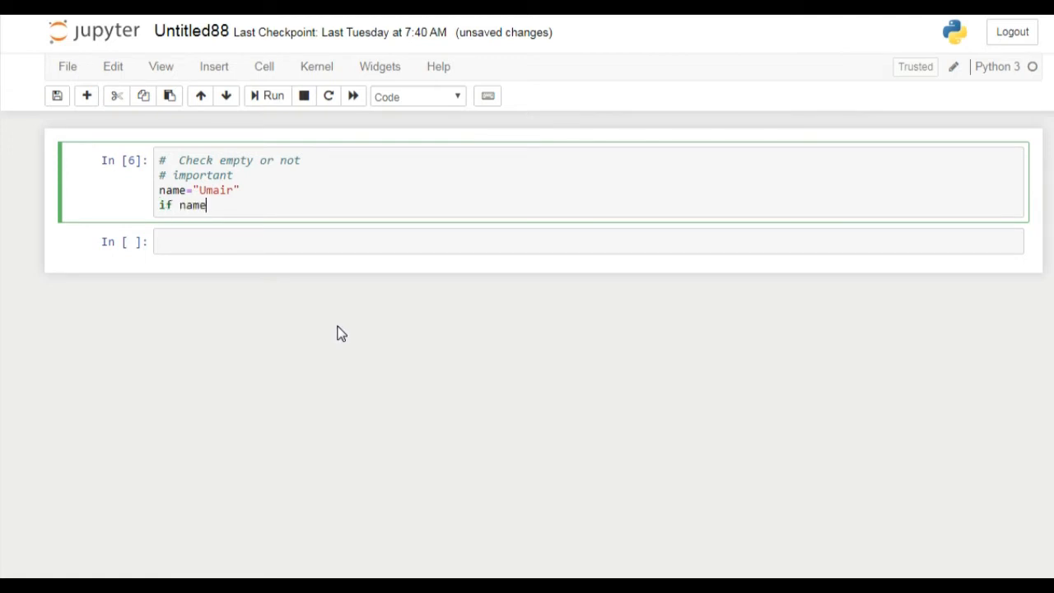
type(":")
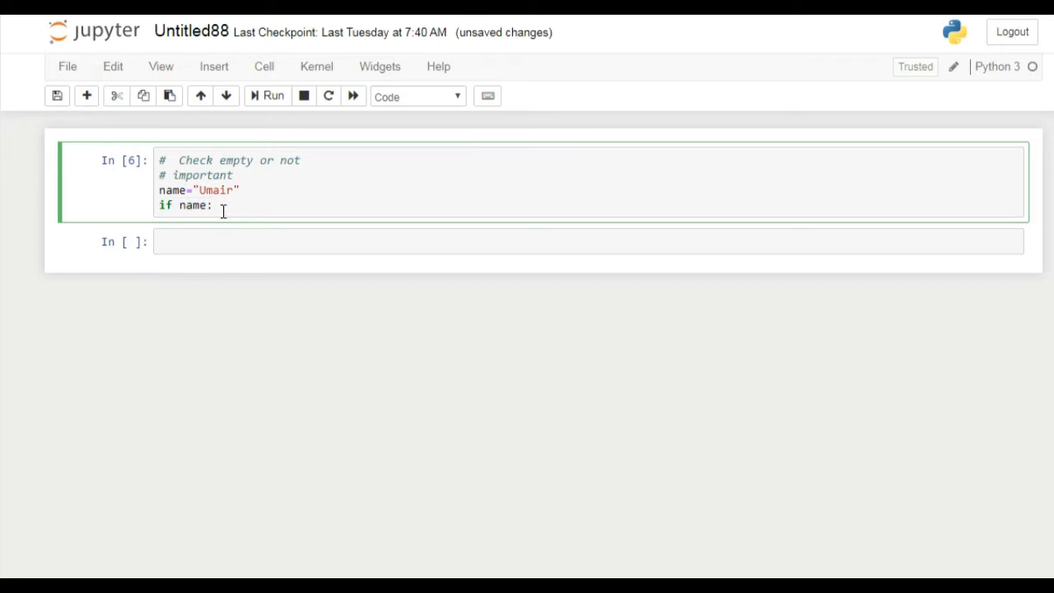
mouse_move(237, 231)
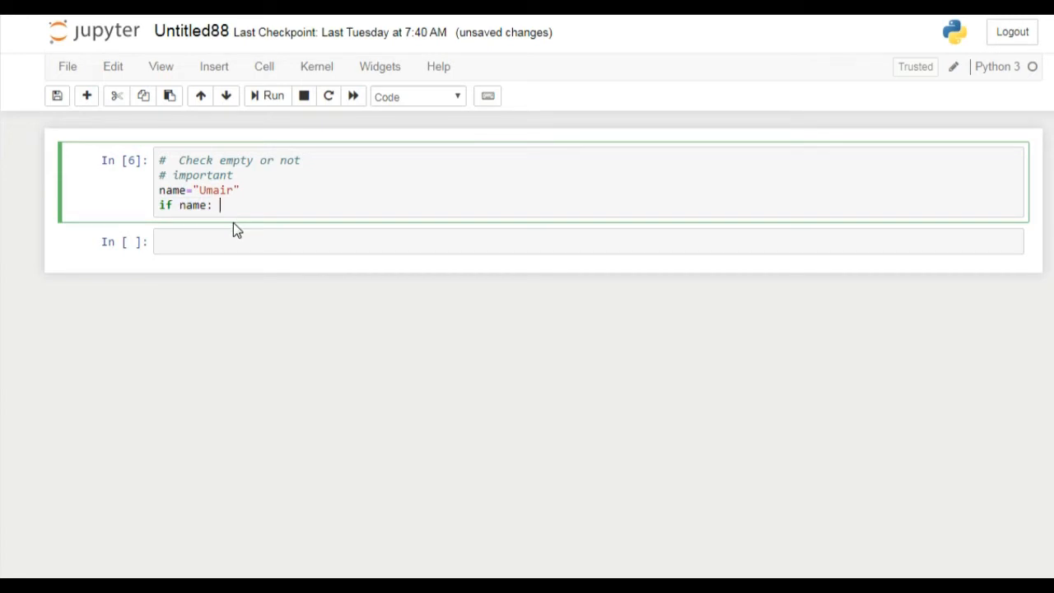
mouse_move(244, 211)
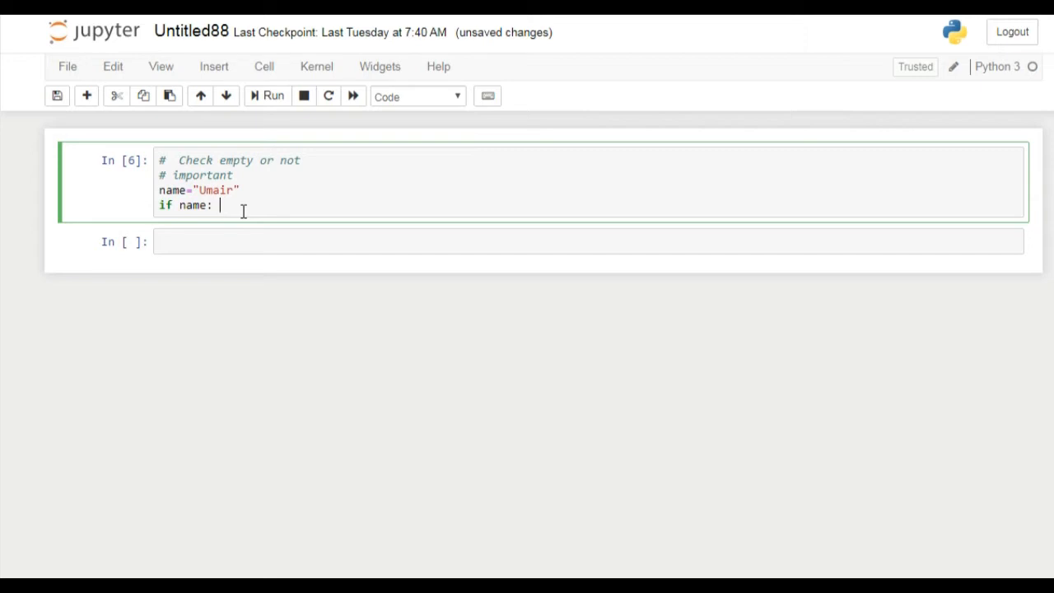
type("#no")
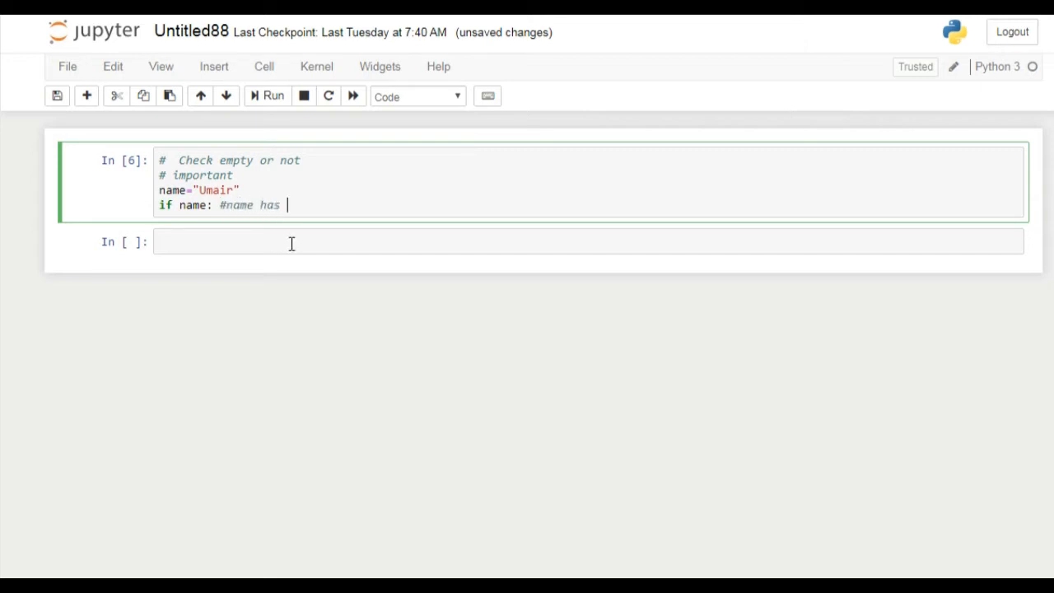
type("some v")
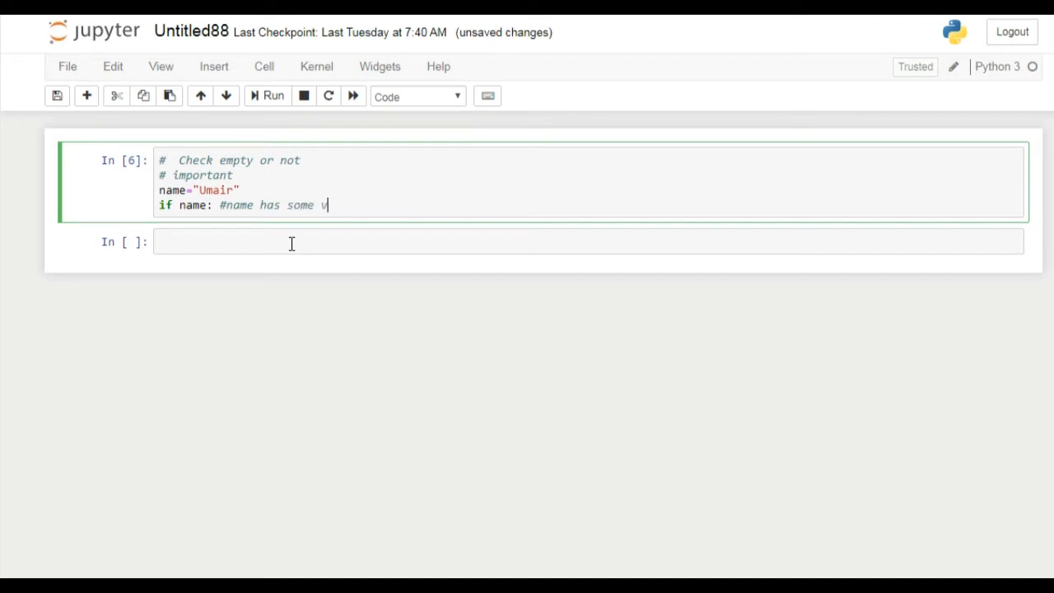
type("alue")
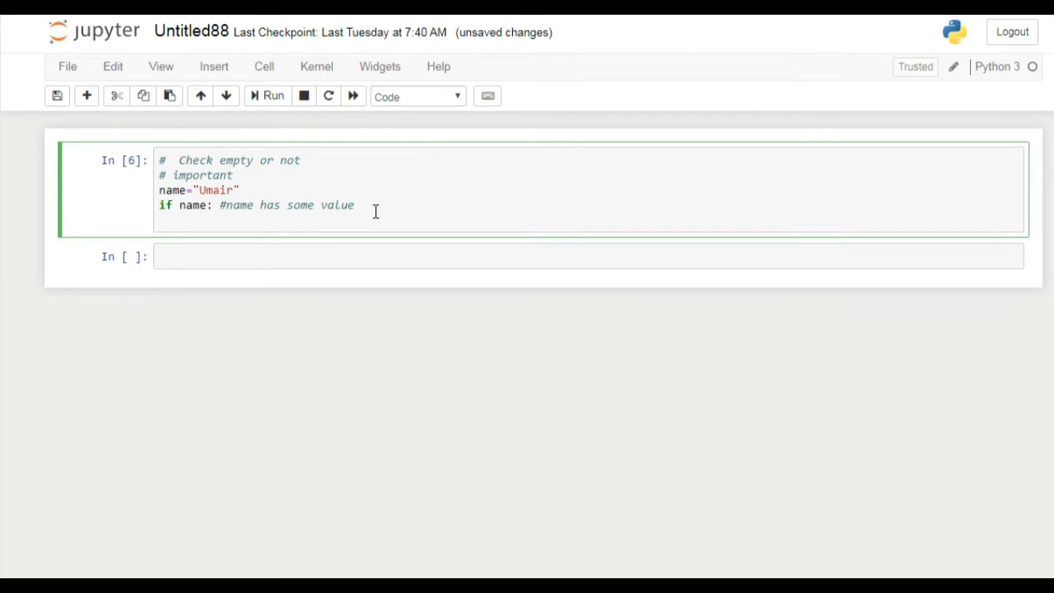
Have the if branch print "Name has some value".
type("print(")
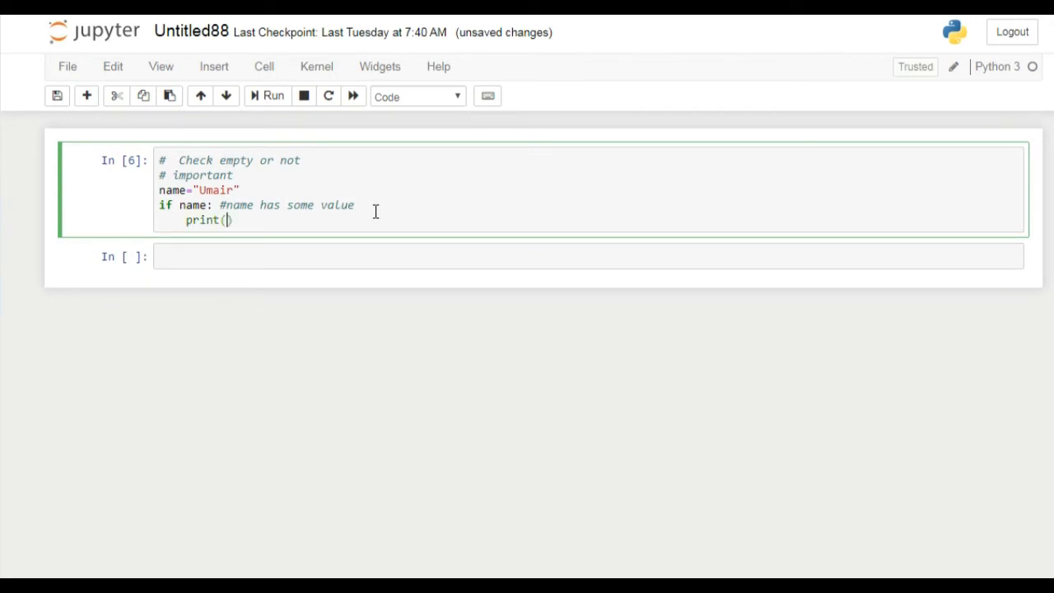
type("\"Name \"")
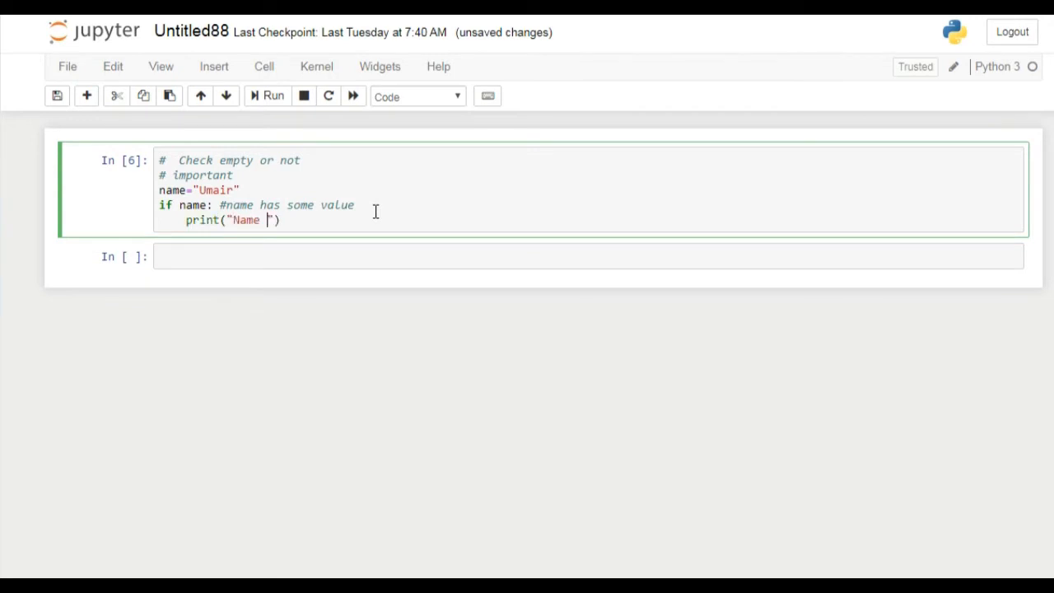
type("has")
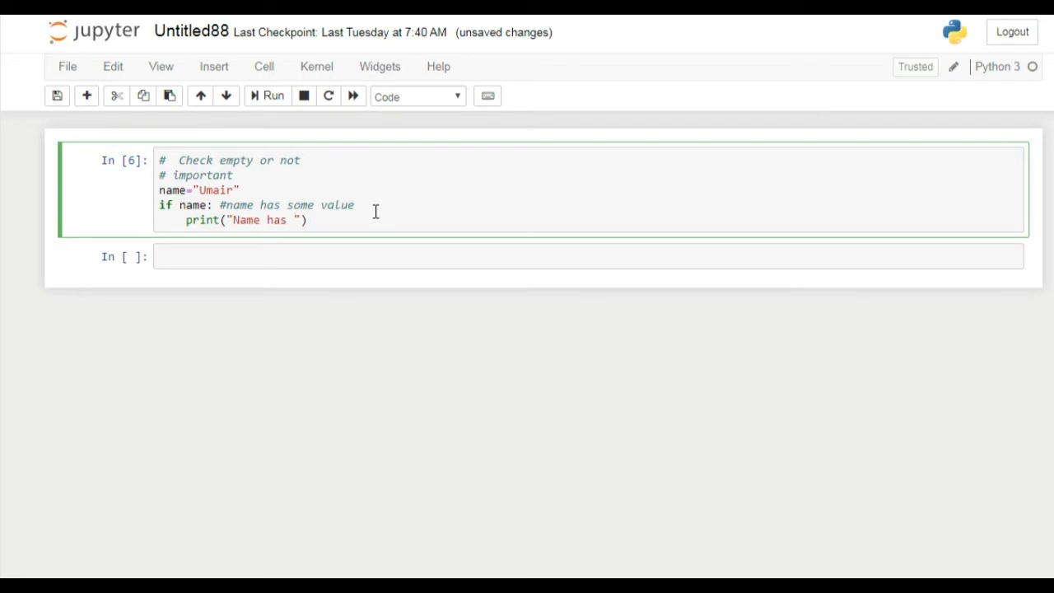
type("some valu")
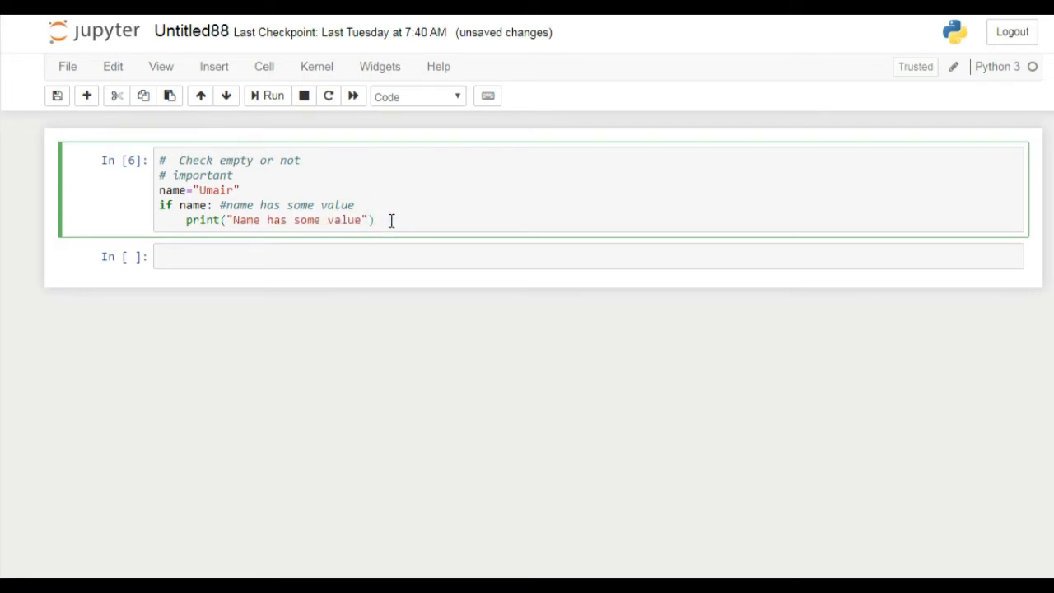
Add an else branch that prints "Name is empty".
type("els")
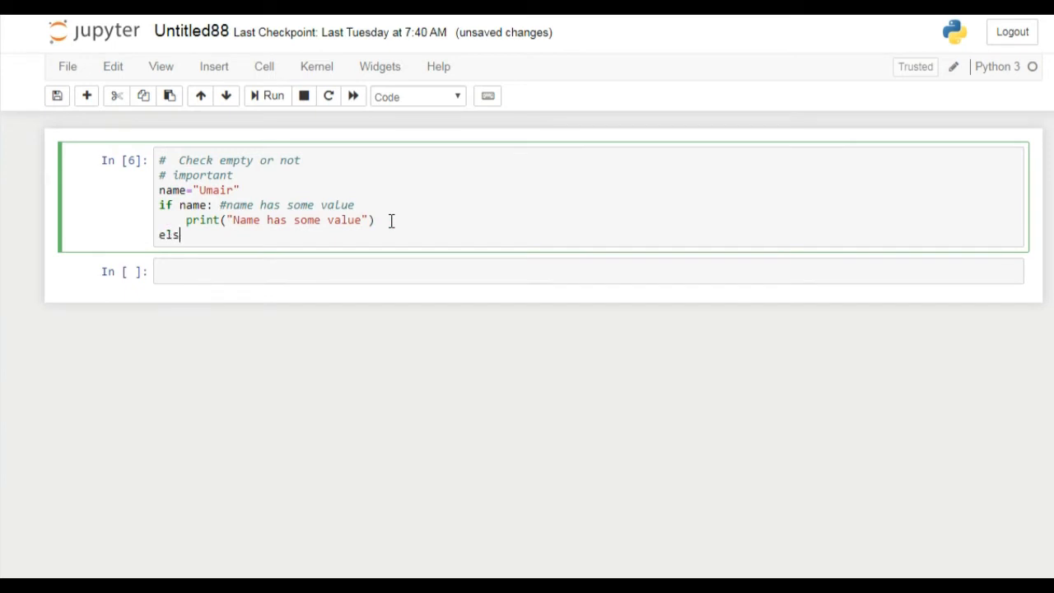
type("e")
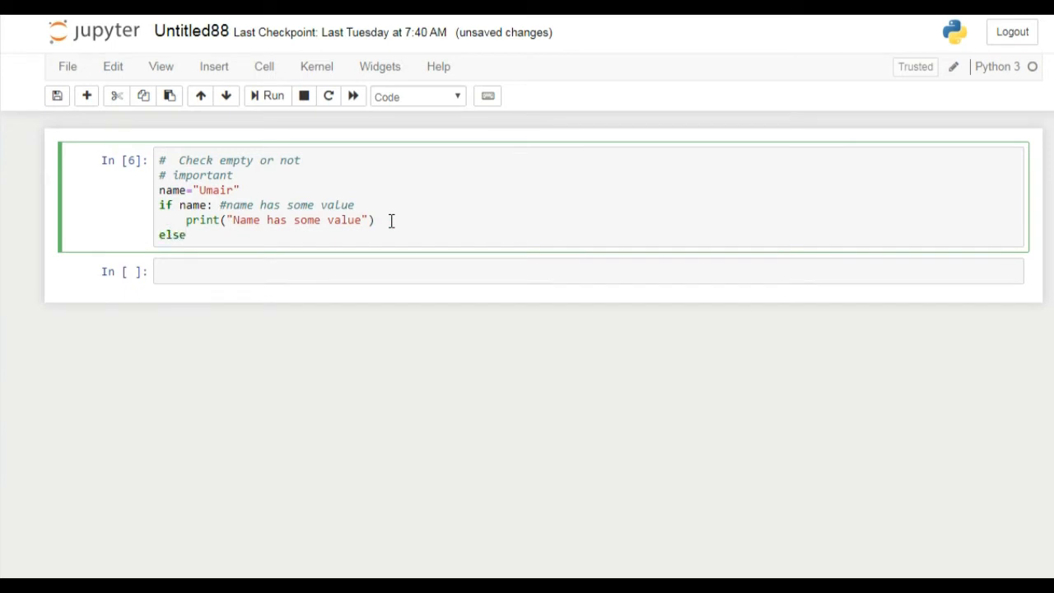
type("p")
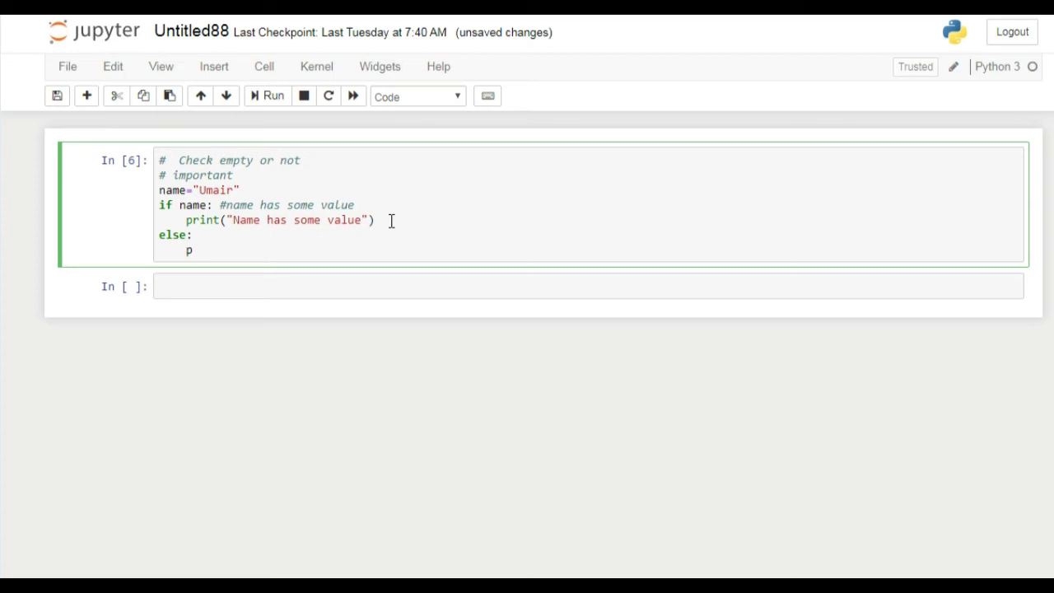
type("rint()")
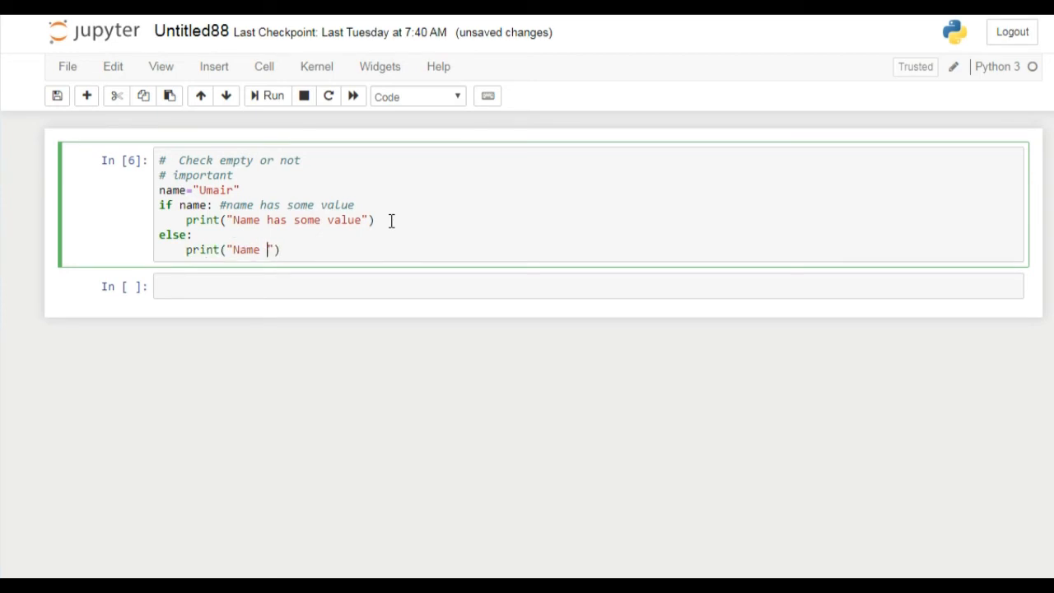
type("is empt")
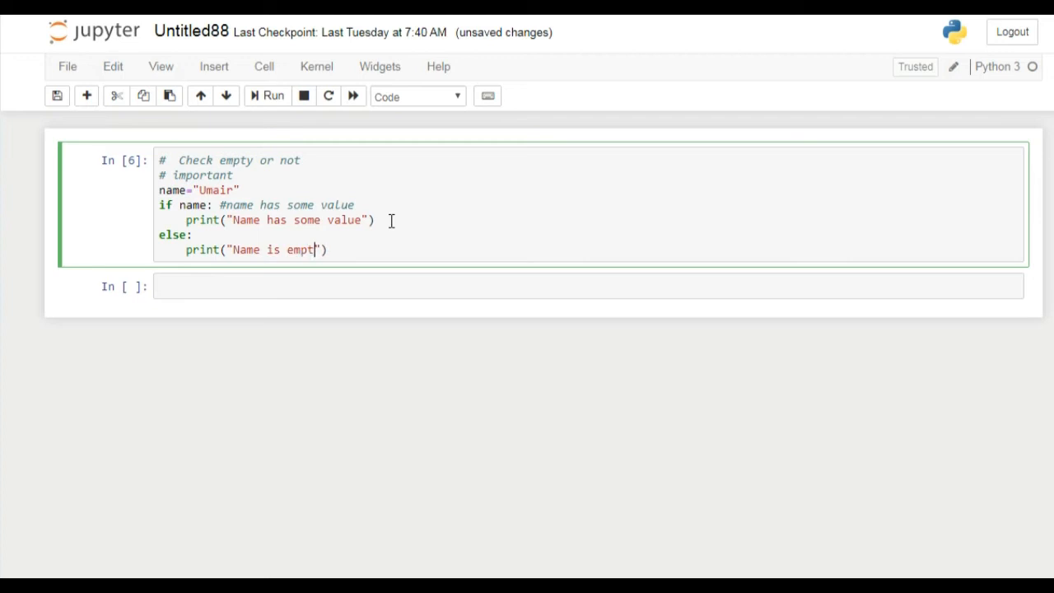
type("y")
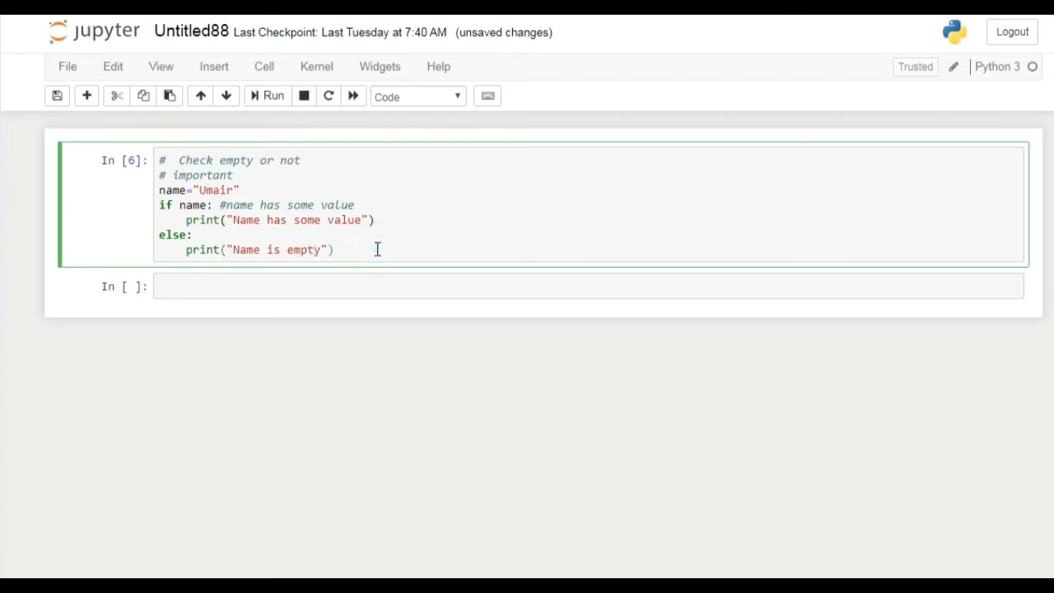
Run the cell to get "Name has some value", then begin rewriting the name assignment as input().
left_click(273, 96)
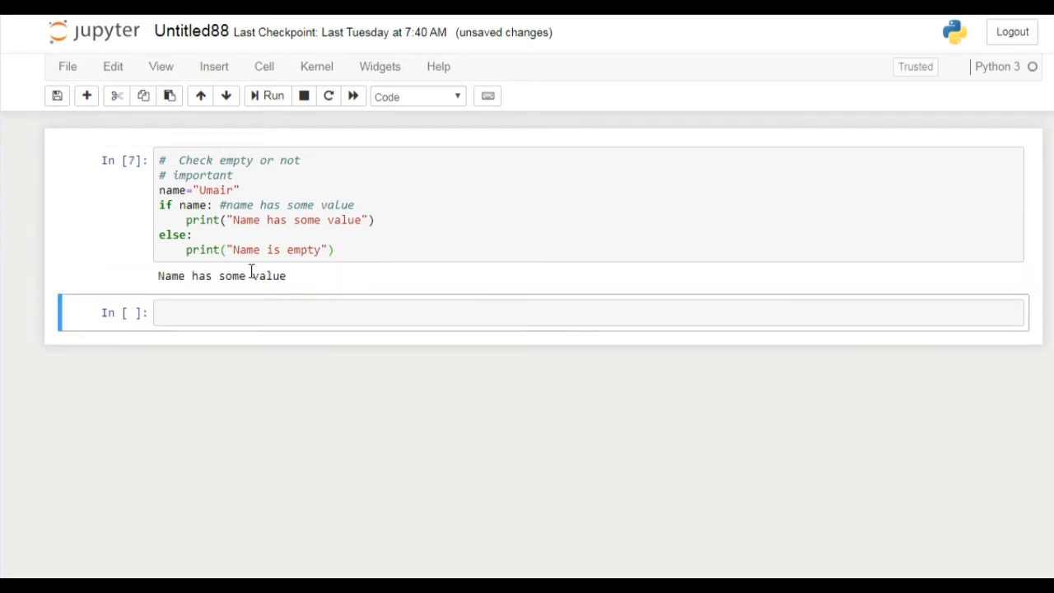
double_click(221, 277)
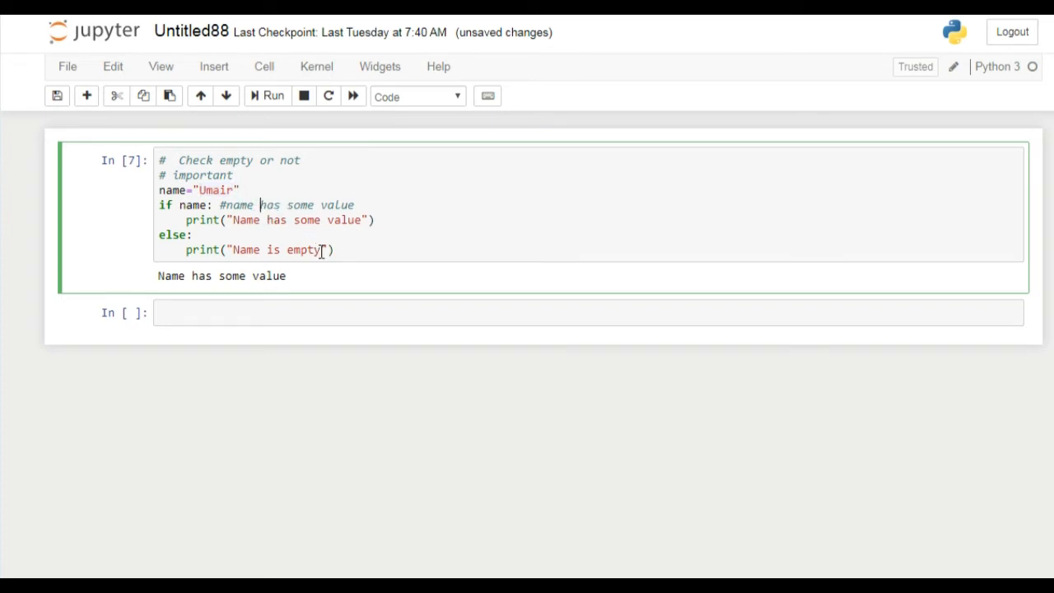
mouse_move(161, 201)
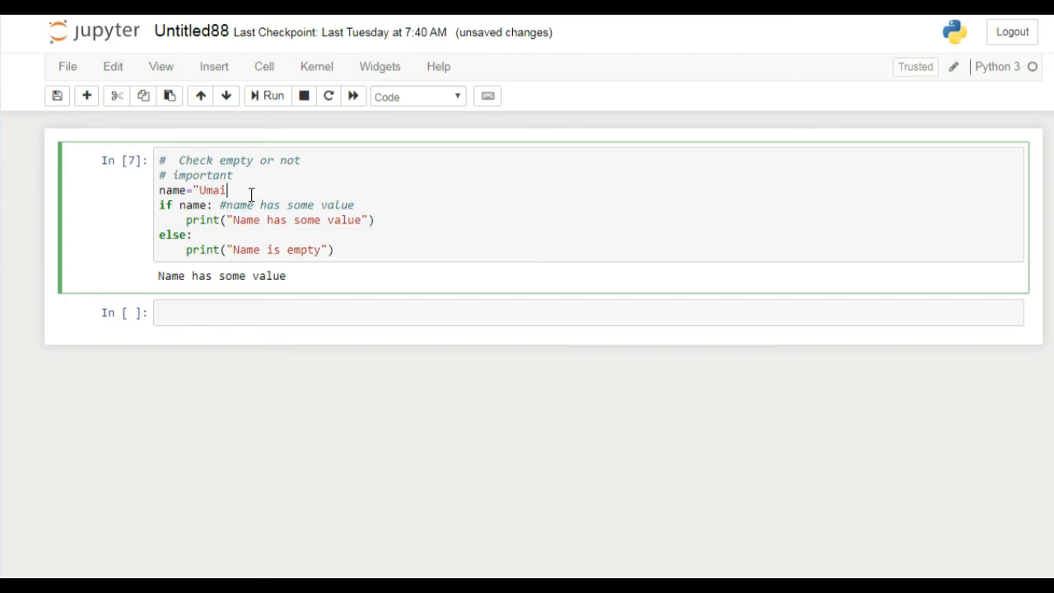
type("input(")
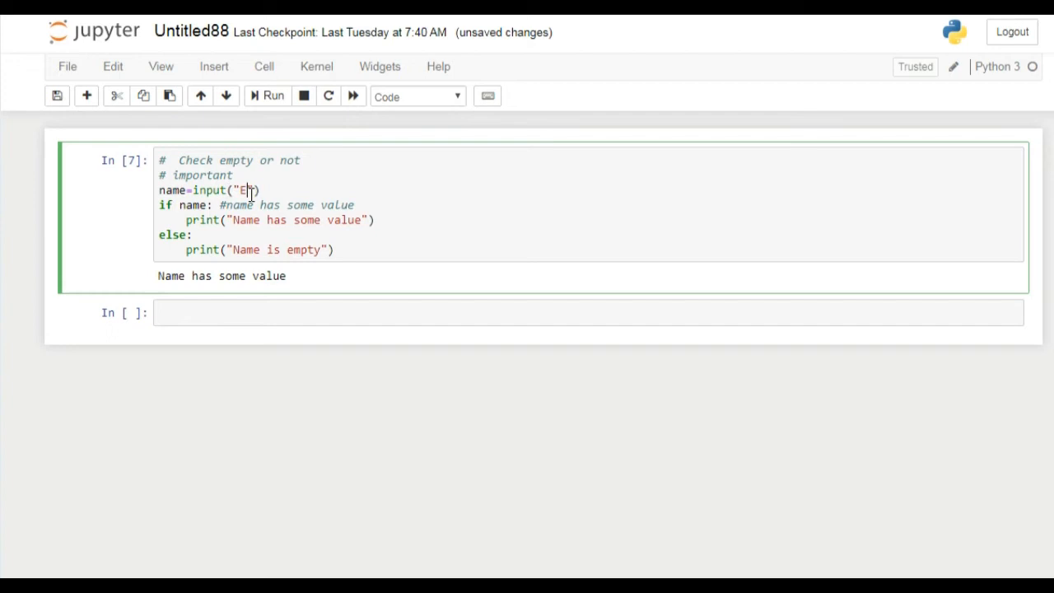
Give the input() call the prompt text "Enter your name: ".
type("ne")
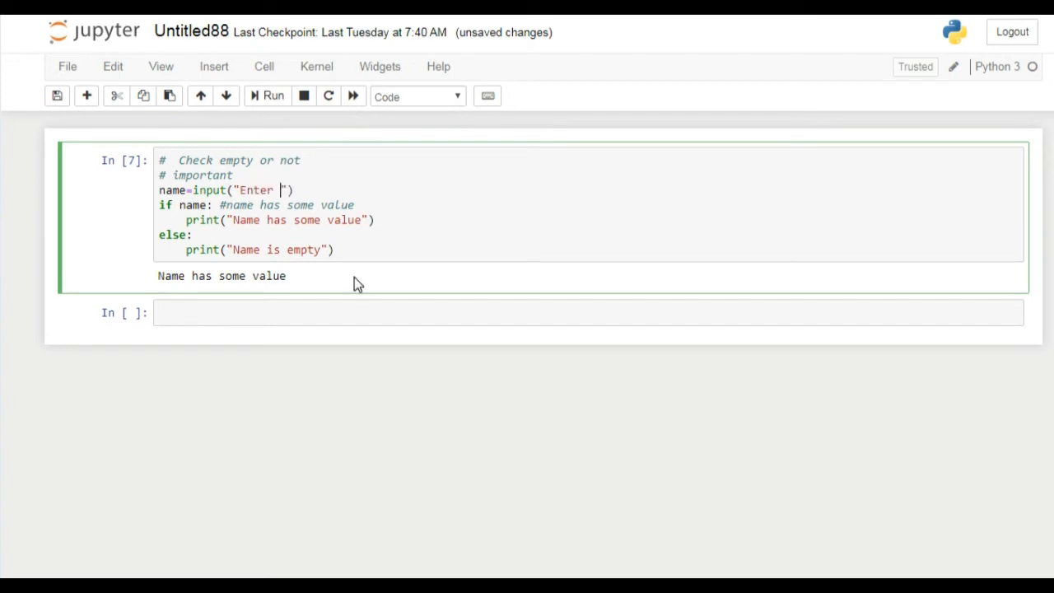
type("your")
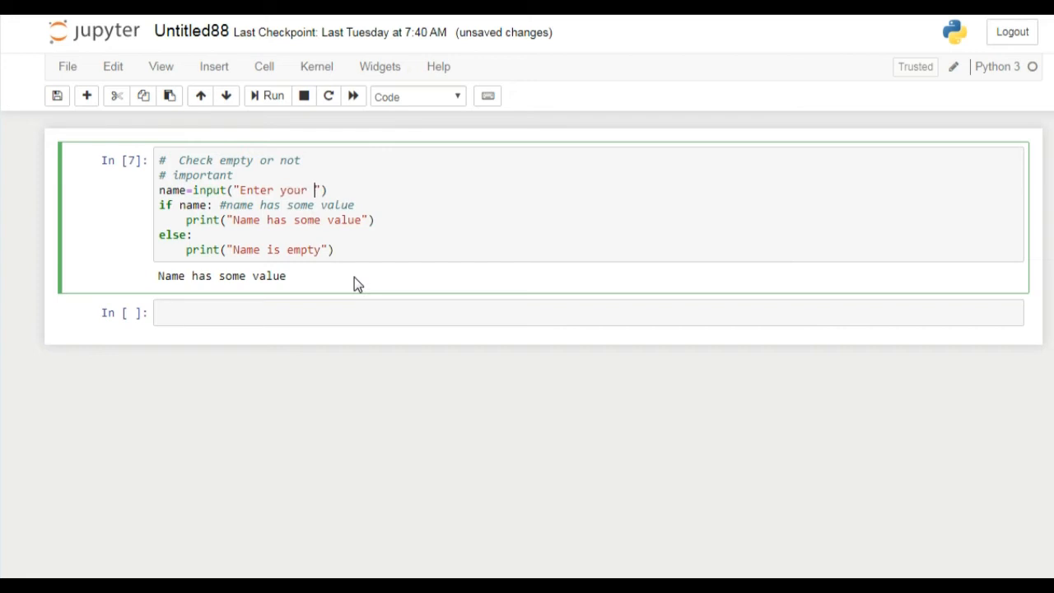
type("name")
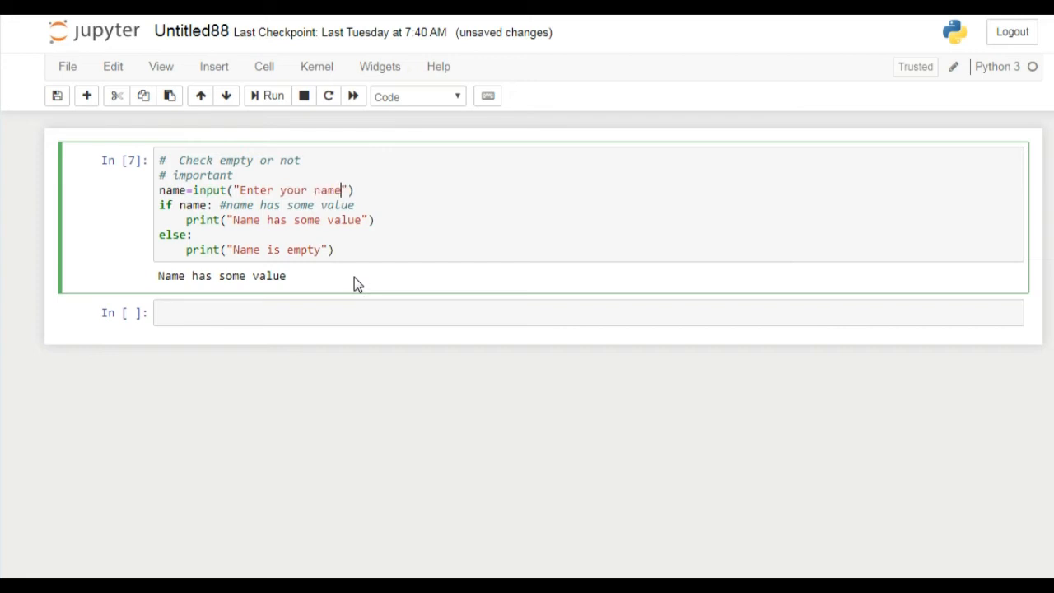
type(":")
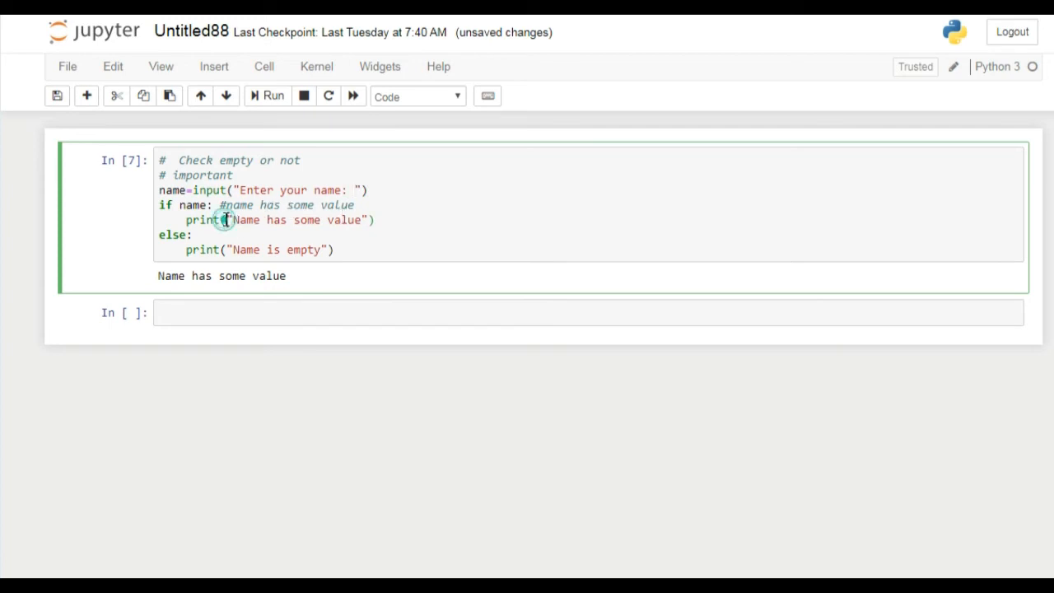
Change the if-branch print to the f-string f"Your name is {name}".
type("f\"\")")
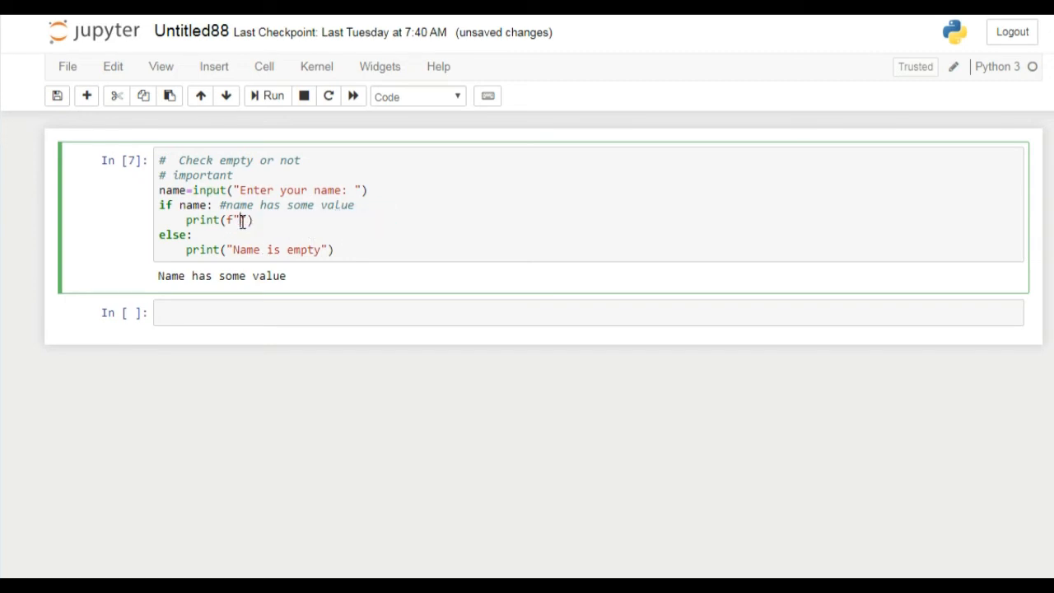
type("Your name is")
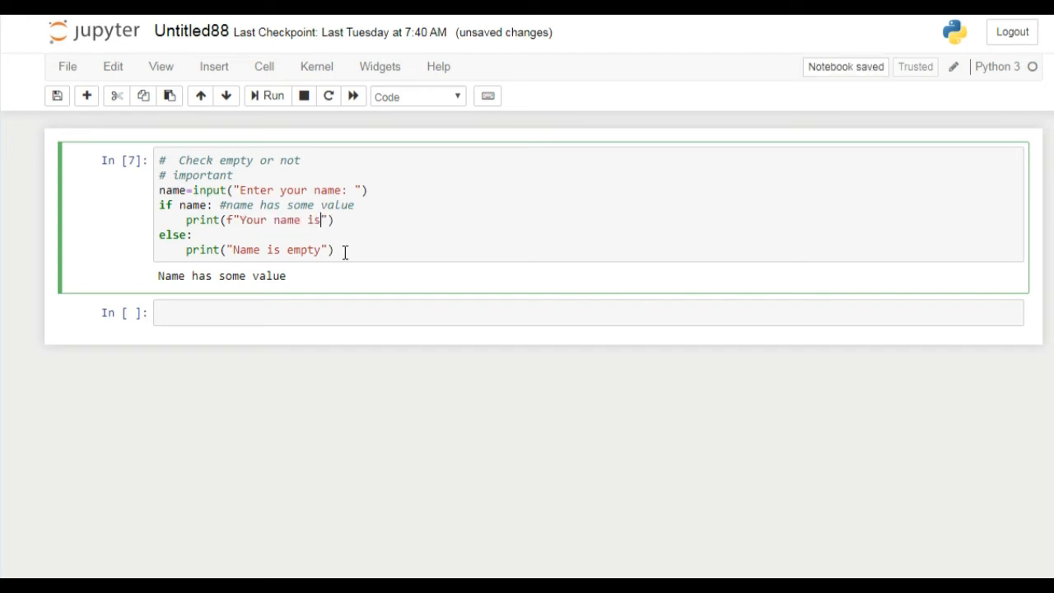
type("{nam")
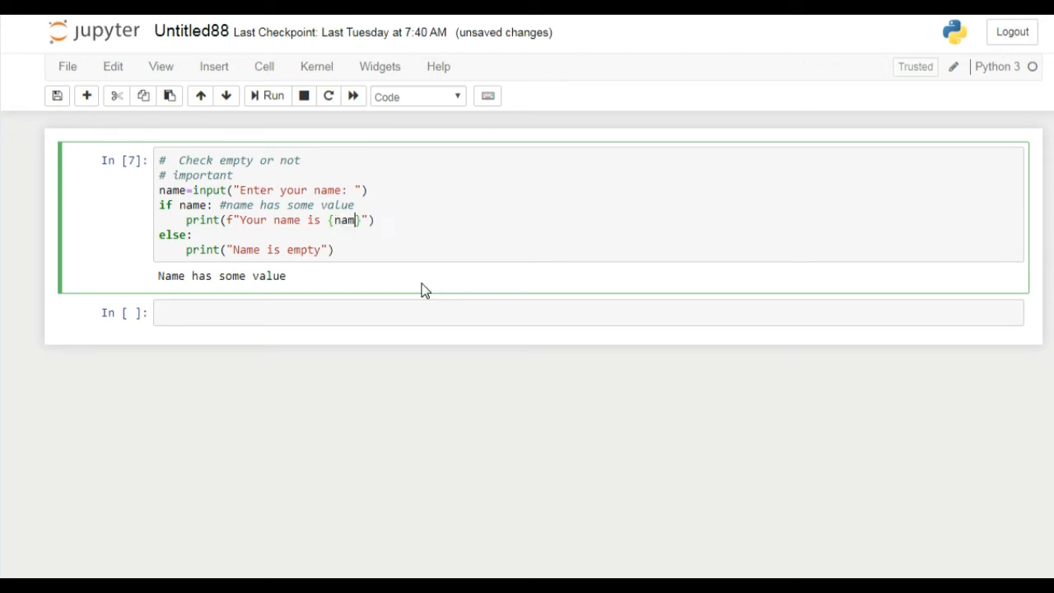
double_click(346, 220)
type("e")
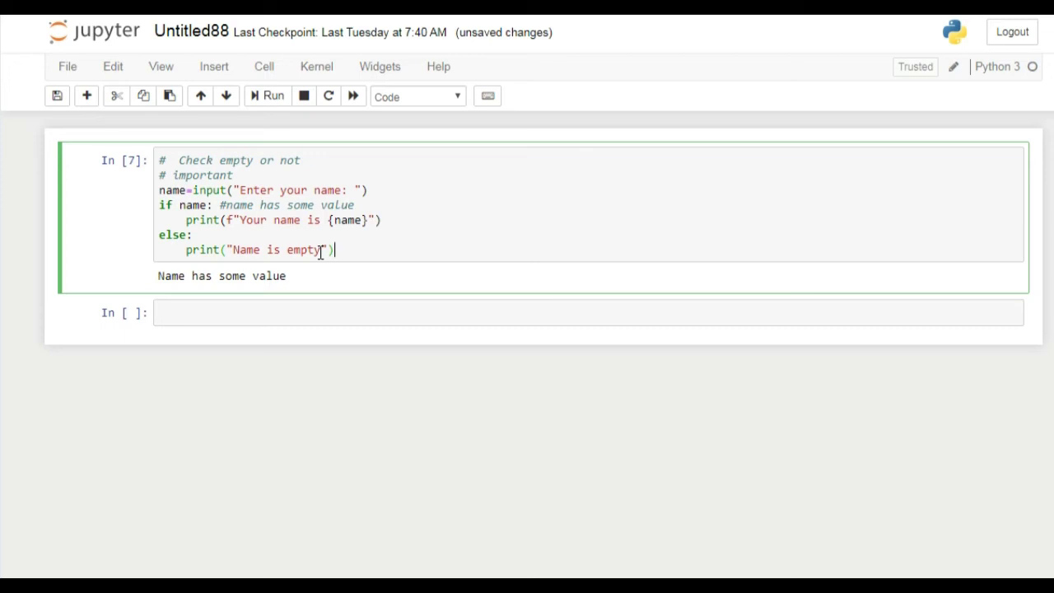
Replace the else-branch message with "You did\'nt write anything".
double_click(288, 250)
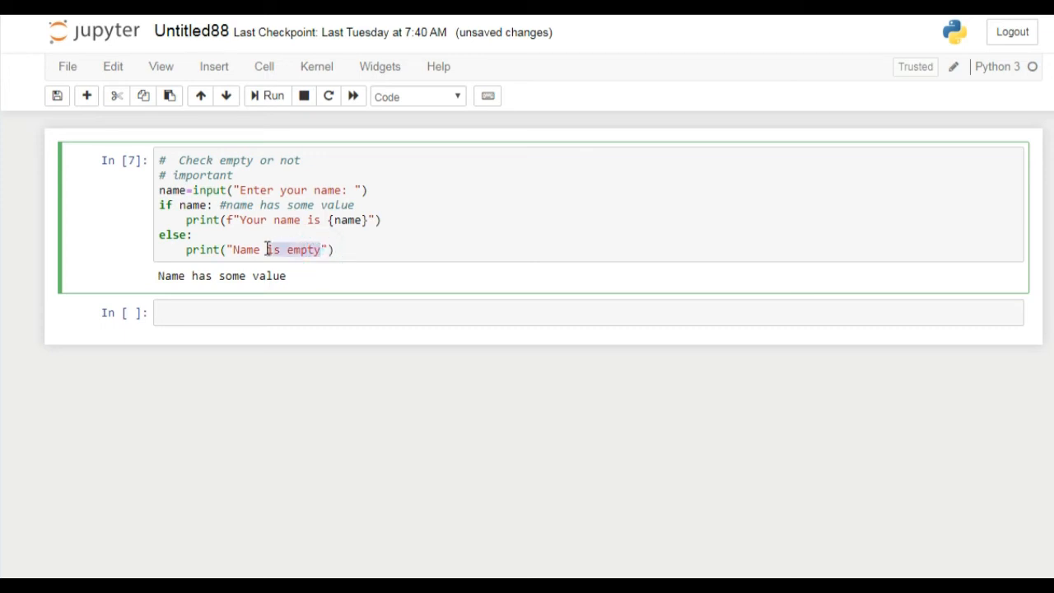
type("No\")")
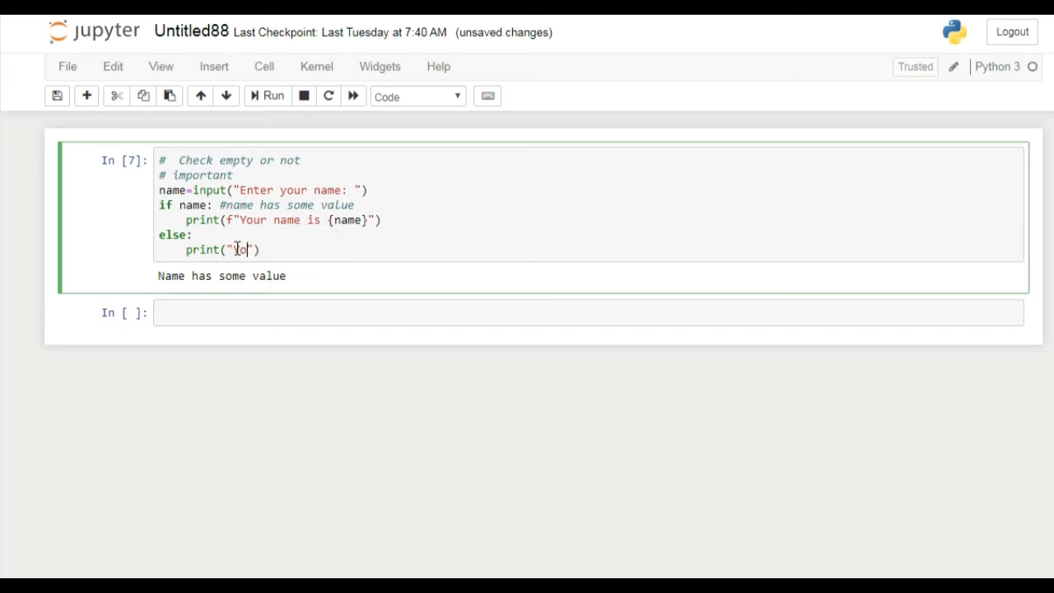
type("You")
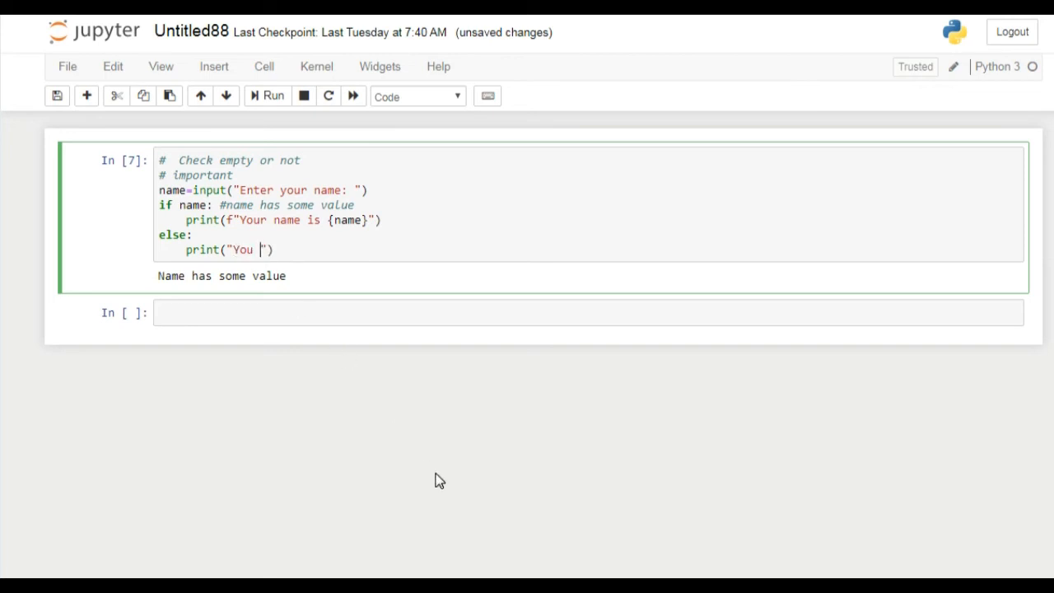
type("did")
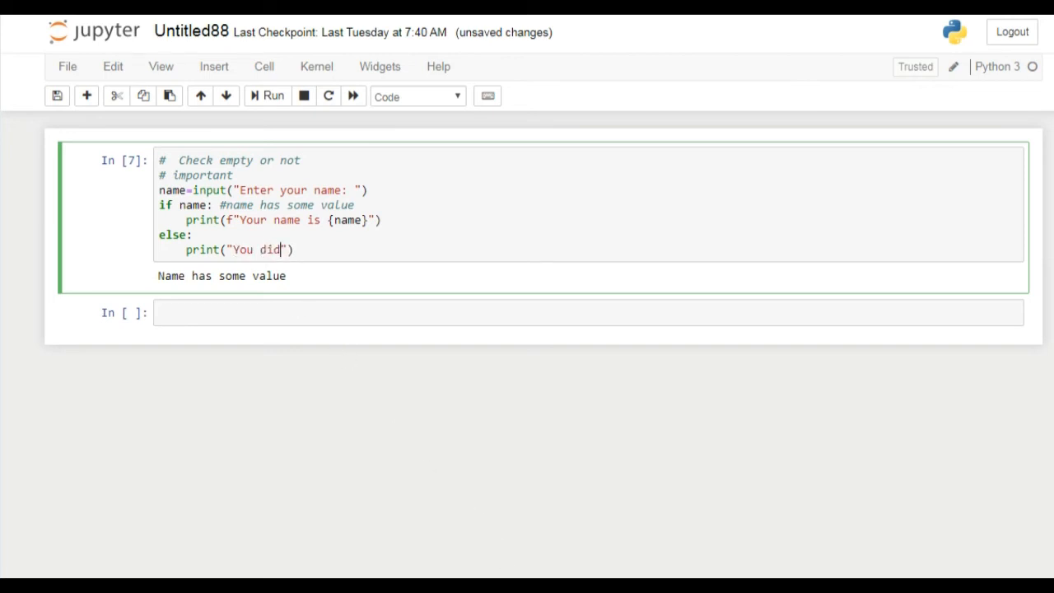
type("\\''")
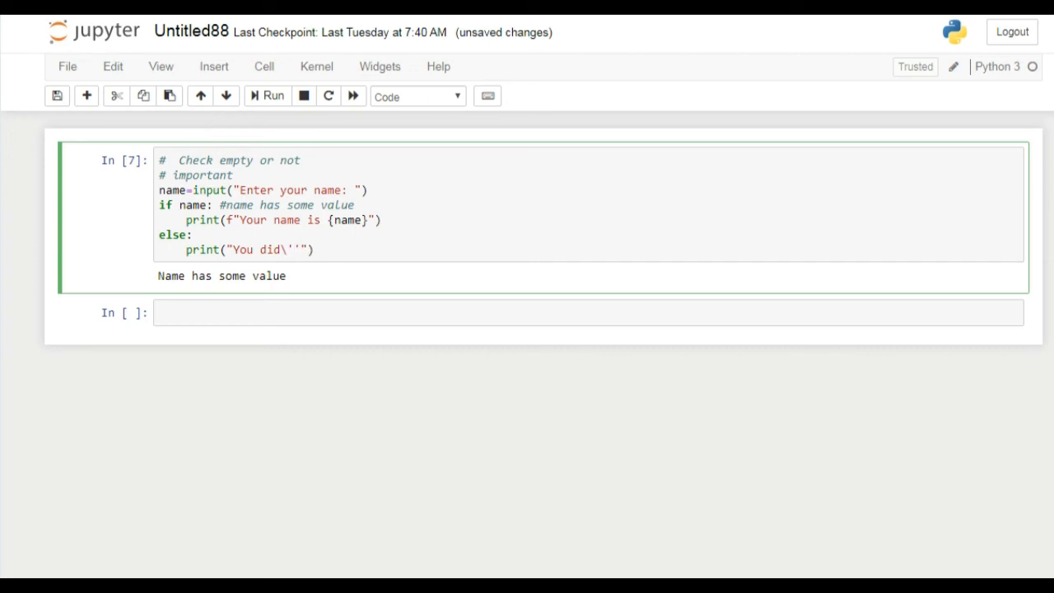
type("nt")
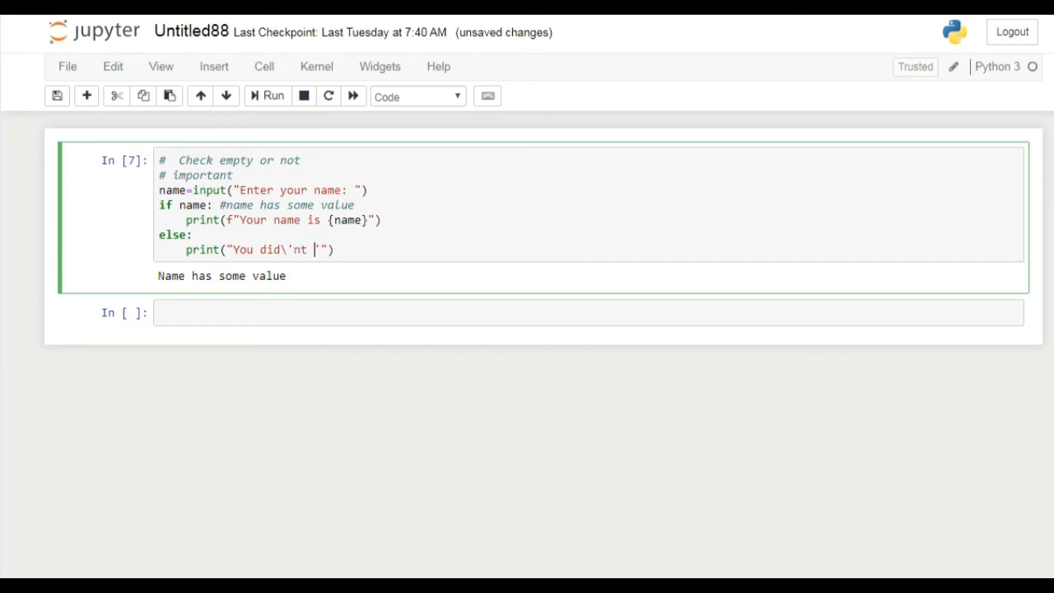
type("wri")
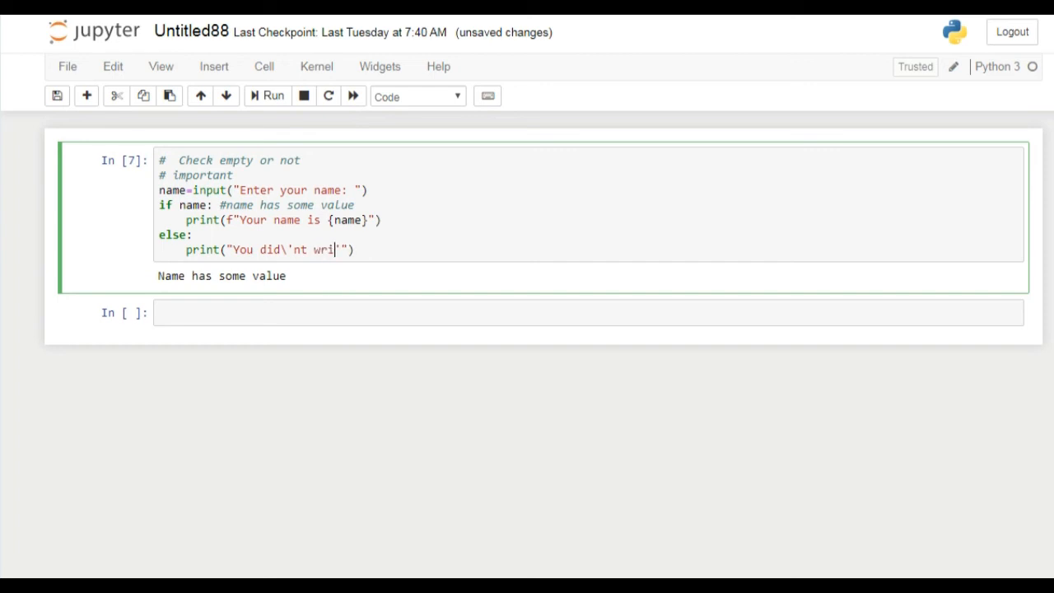
type("te any")
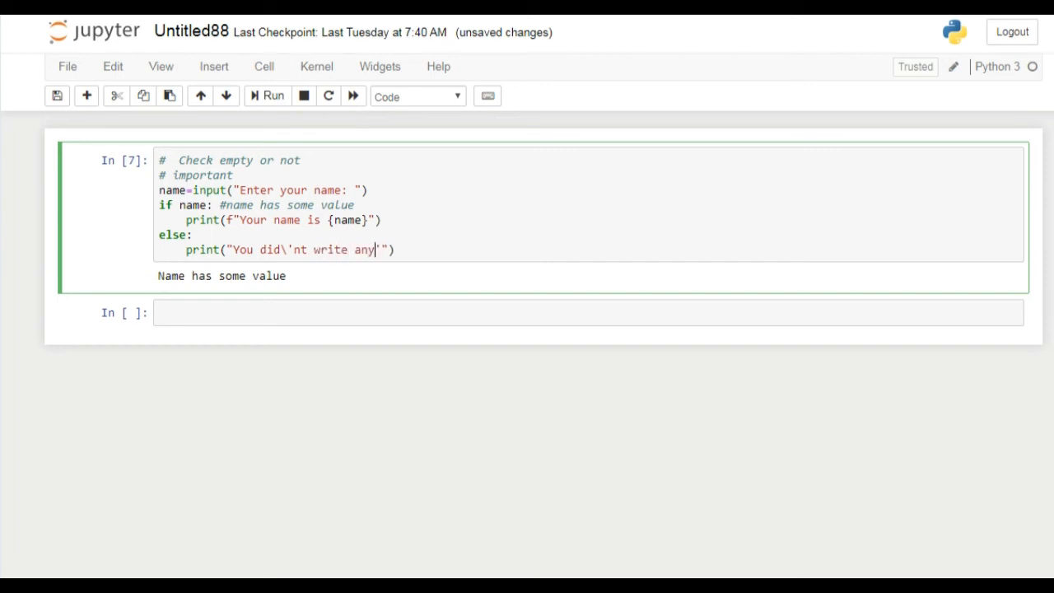
type("thing")
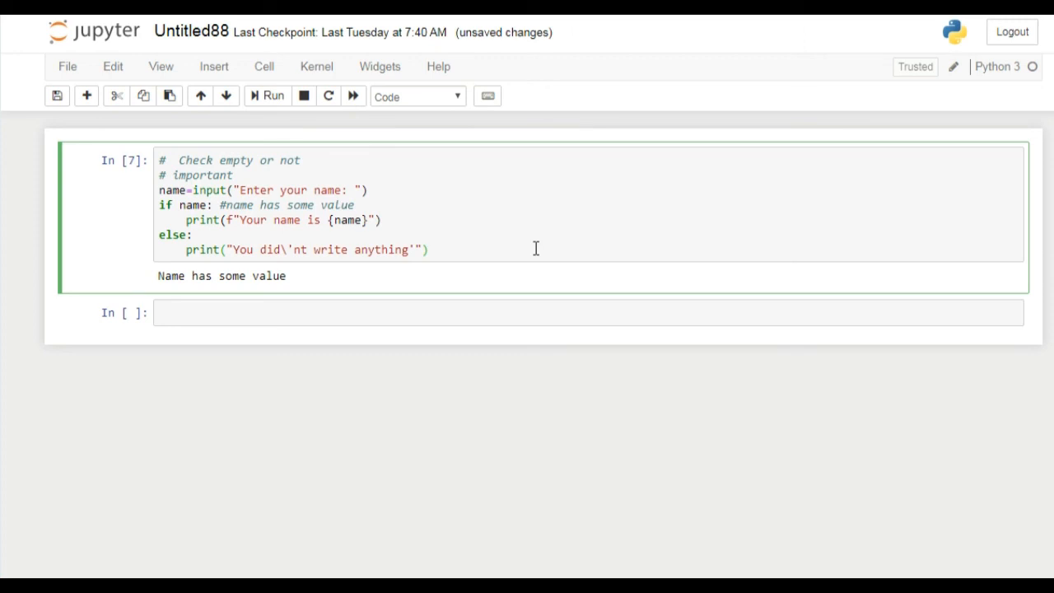
Run the cell entering "Umair" so it prints "Your name is Umair".
left_click(267, 96)
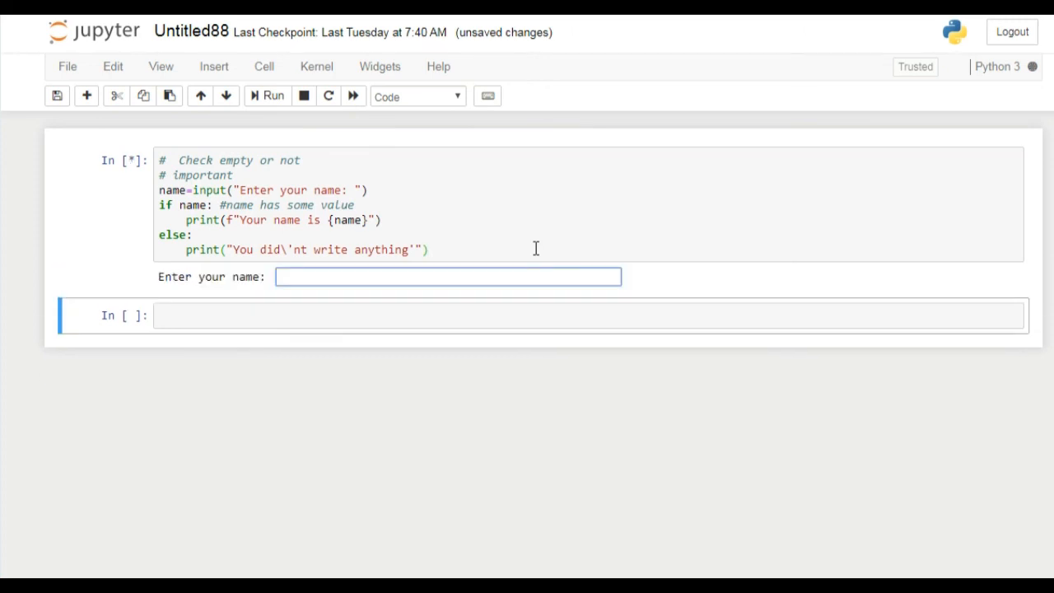
type("Umair")
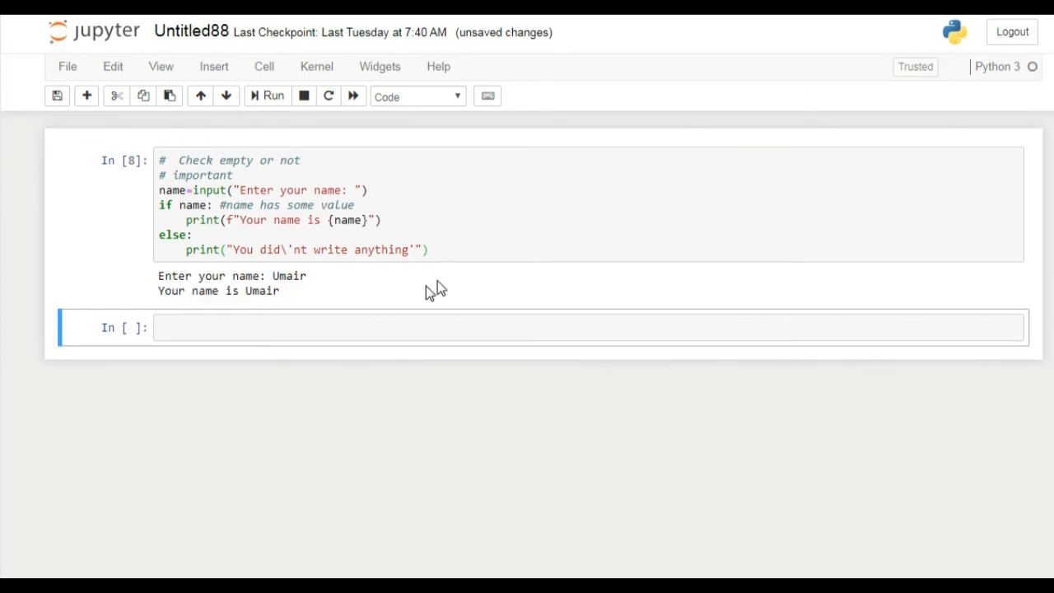
double_click(261, 290)
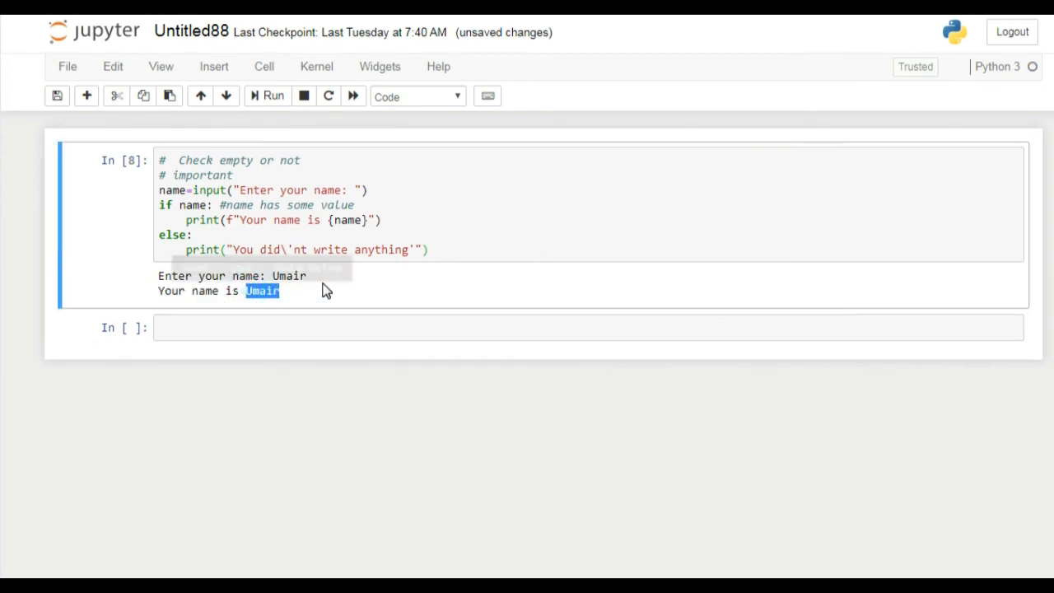
left_click(415, 239)
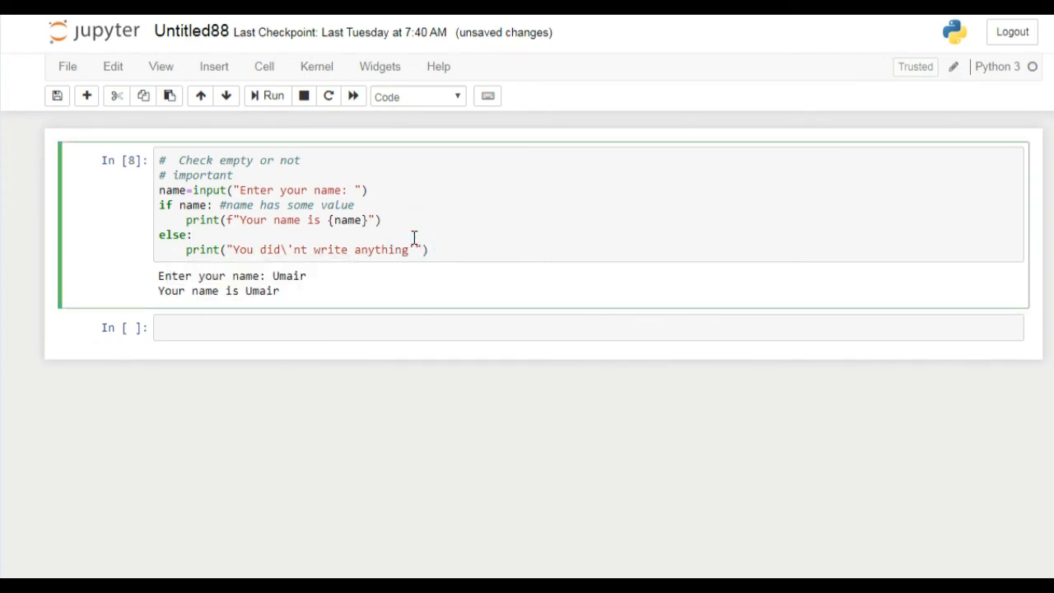
Run the cell with an empty input so it prints "You did'nt write anything".
left_click(274, 96)
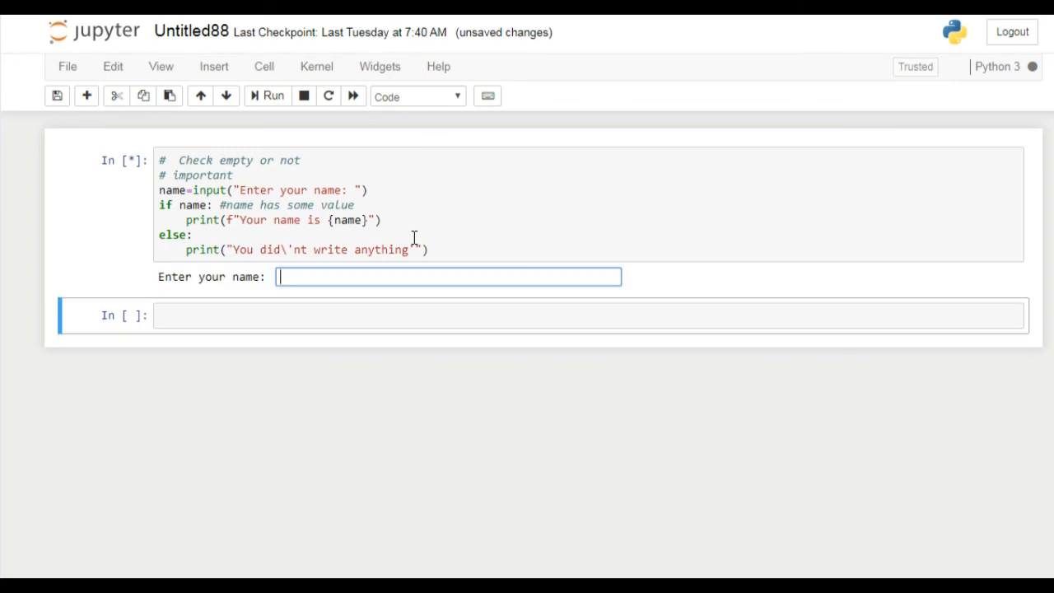
key("Return")
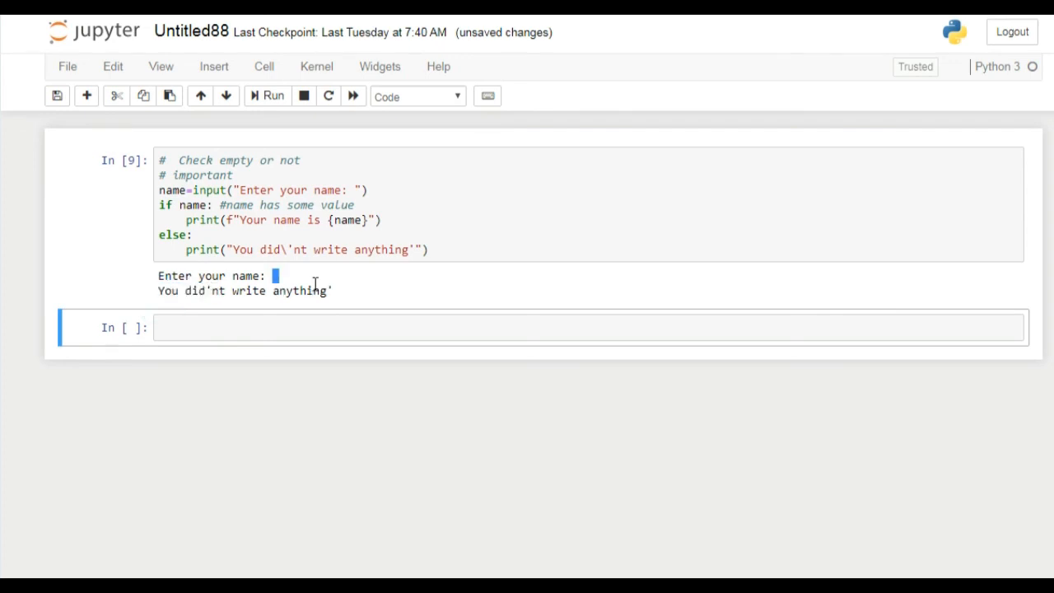
left_click(362, 227)
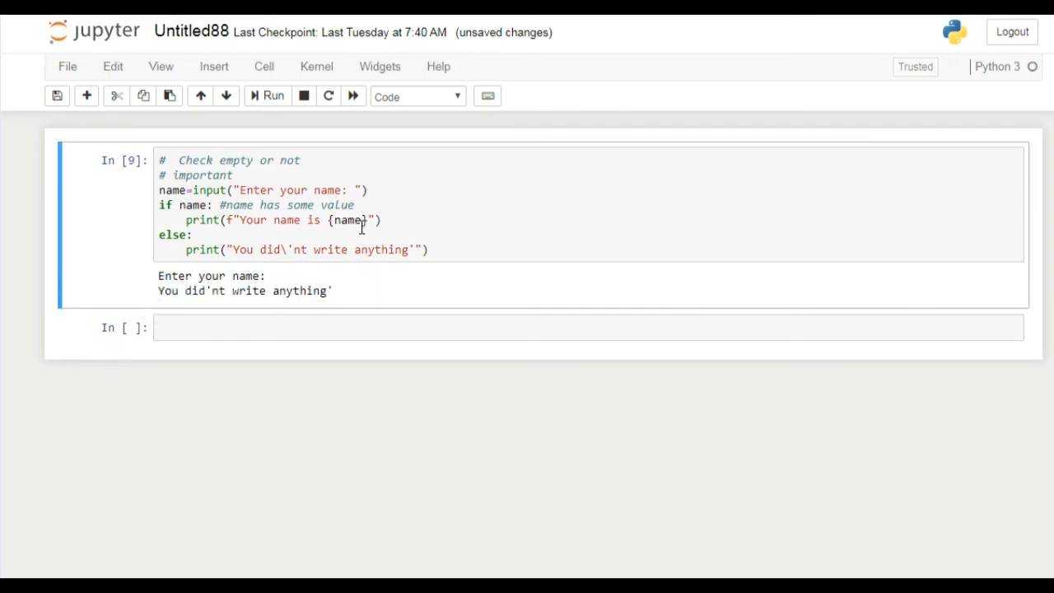
left_click(445, 250)
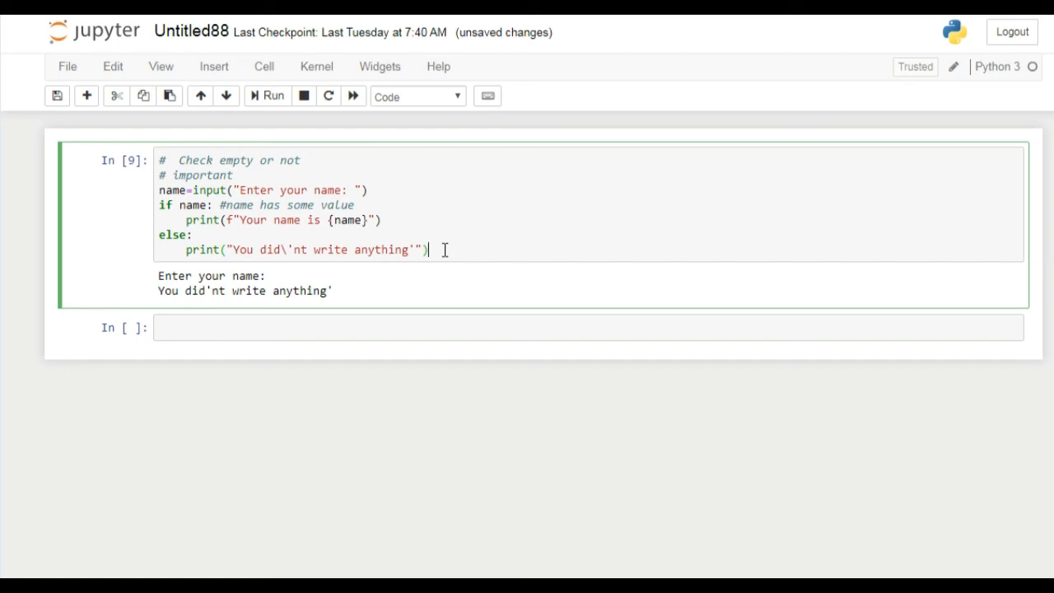
mouse_move(426, 250)
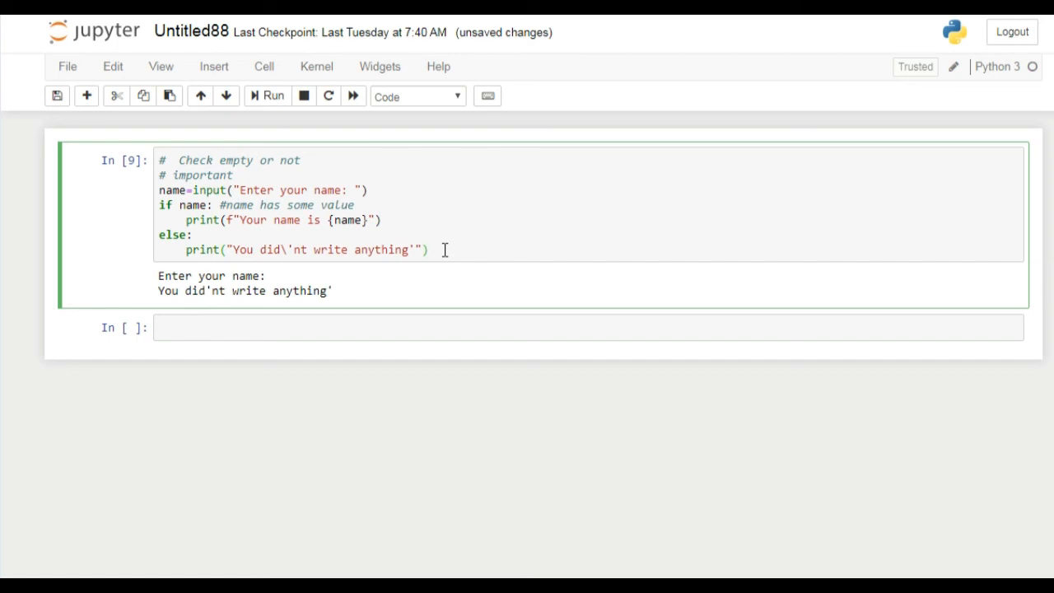